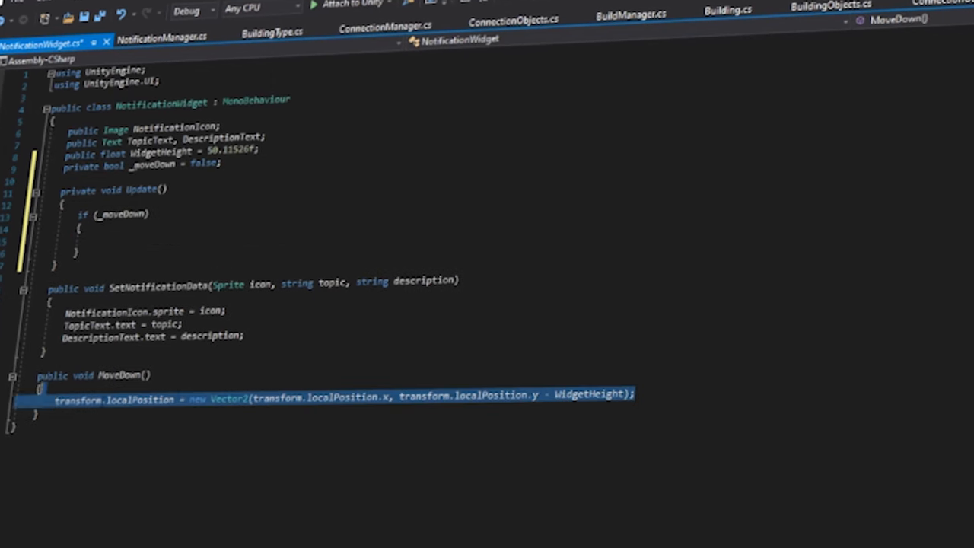
Begin writing a Vector2.Lerp on localPosition in NotificationWidget's MoveDown code.
{"action": "type", "text": "Vector2.Ler"}
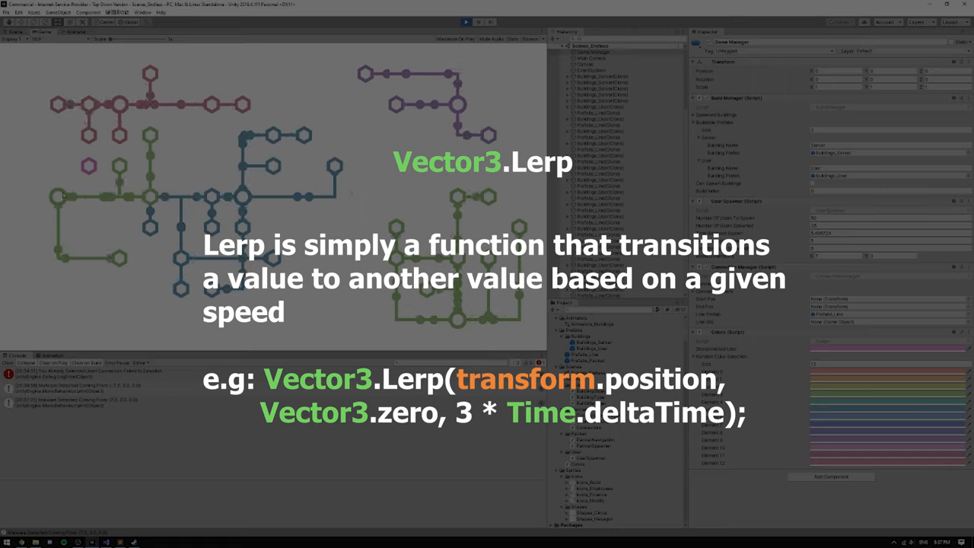
{"action": "left_click", "coordinate": [447, 68]}
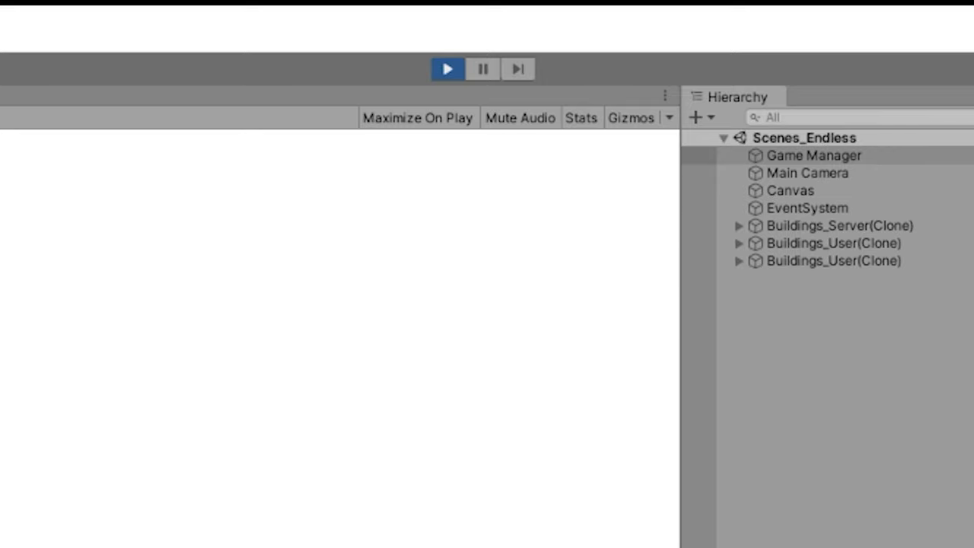
{"action": "left_click", "coordinate": [447, 69]}
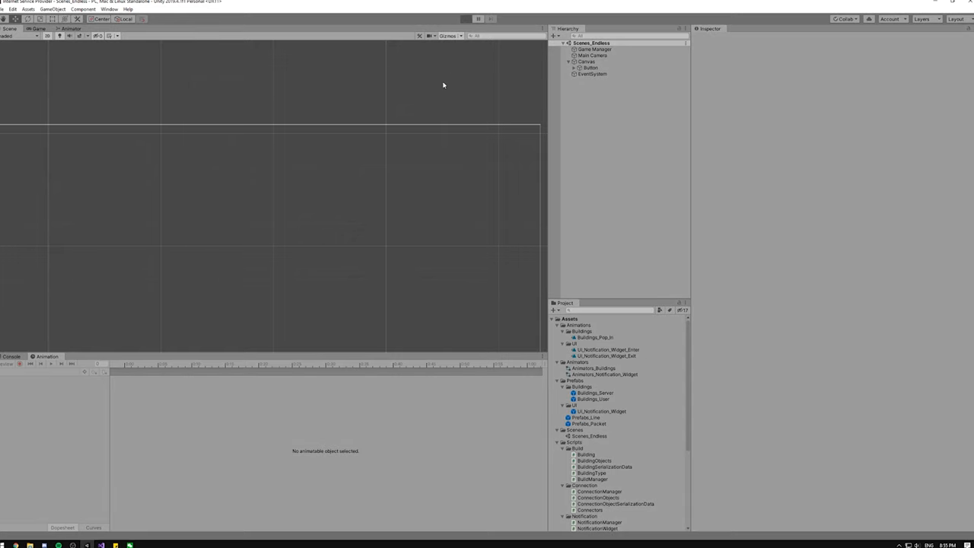
{"action": "mouse_move", "coordinate": [438, 94]}
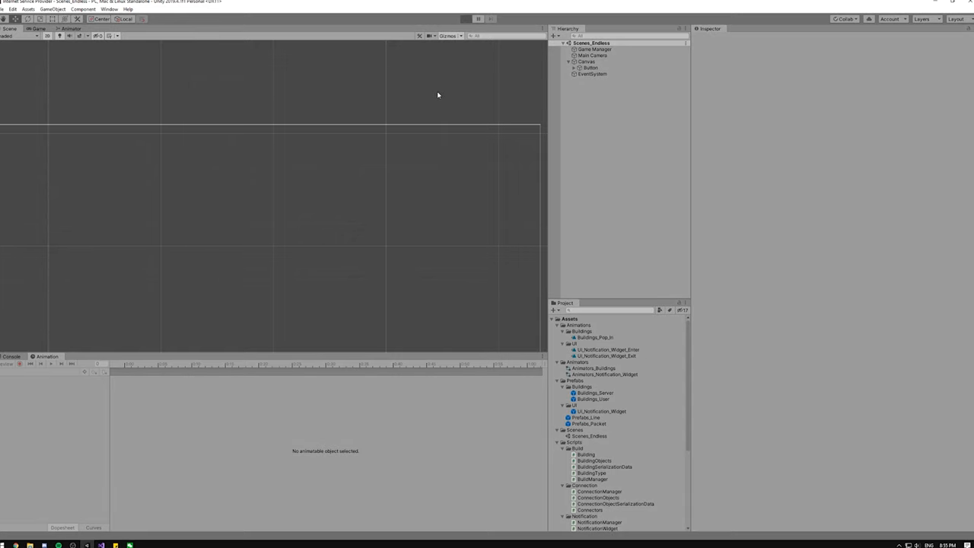
Enter Play mode and spawn several stacked employee notification widgets with New notification.
{"action": "left_click", "coordinate": [466, 19]}
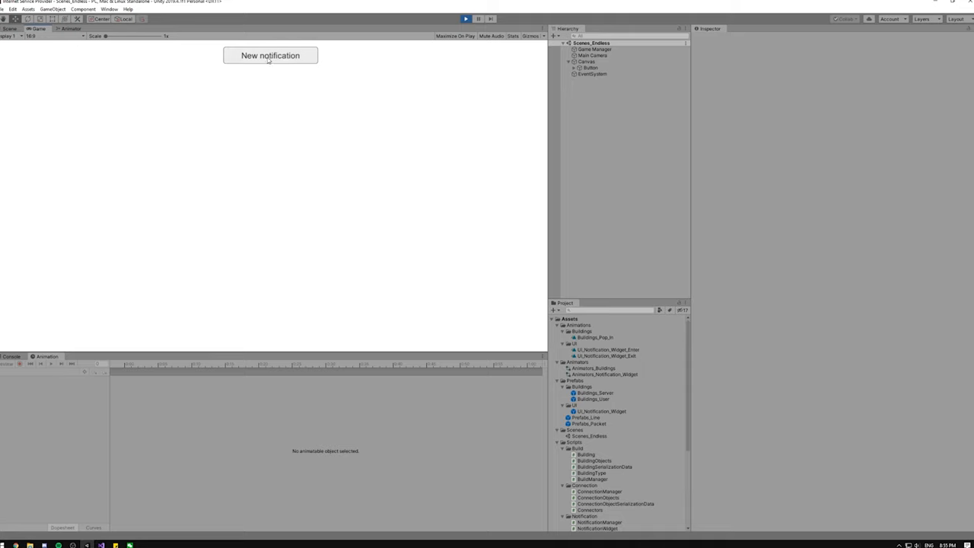
{"action": "left_click", "coordinate": [271, 55]}
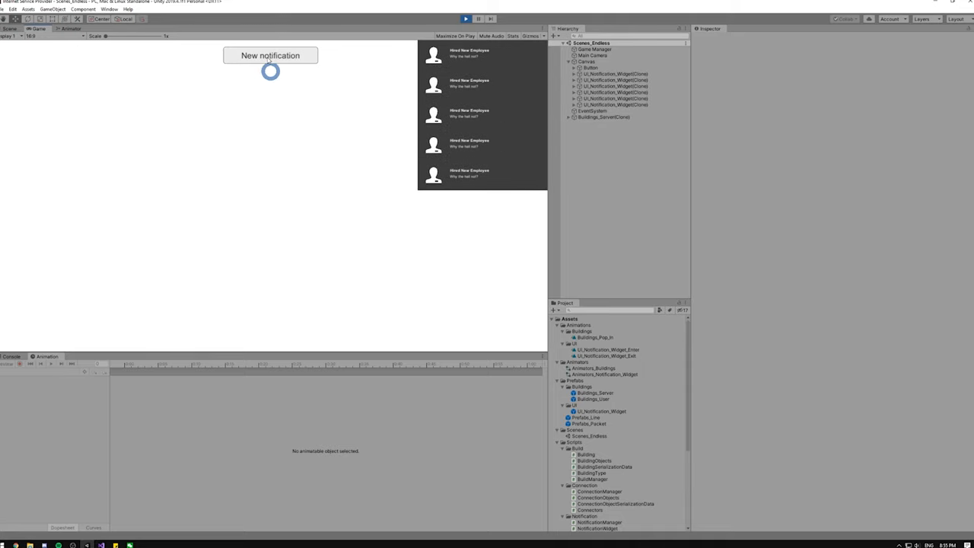
{"action": "left_click", "coordinate": [594, 49]}
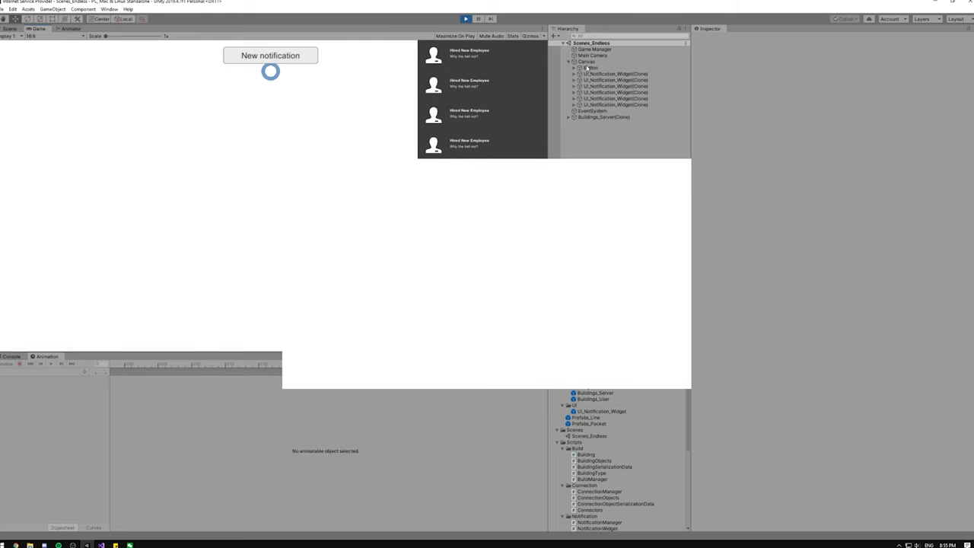
Select Game Manager to inspect its Notification Manager settings, then stop Play mode.
{"action": "left_click", "coordinate": [593, 48]}
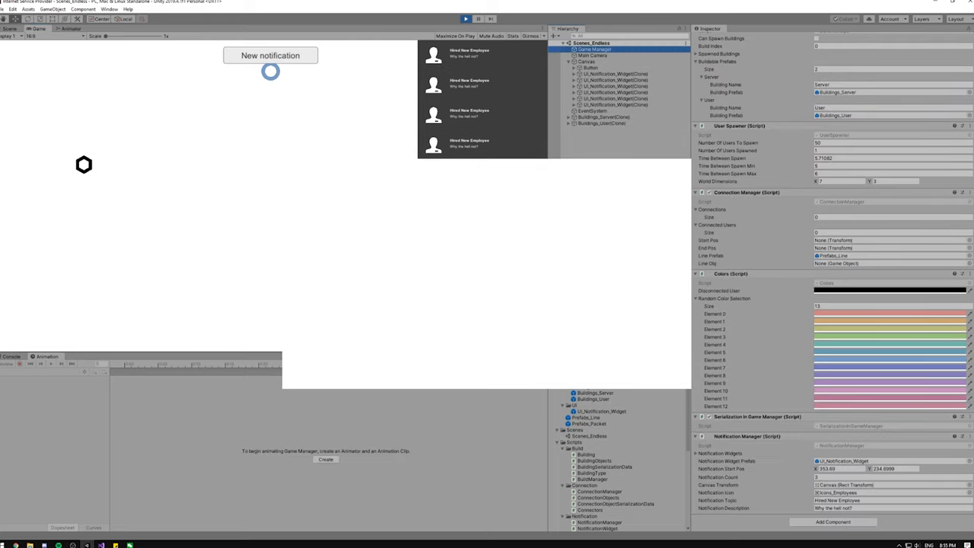
{"action": "left_click", "coordinate": [593, 49]}
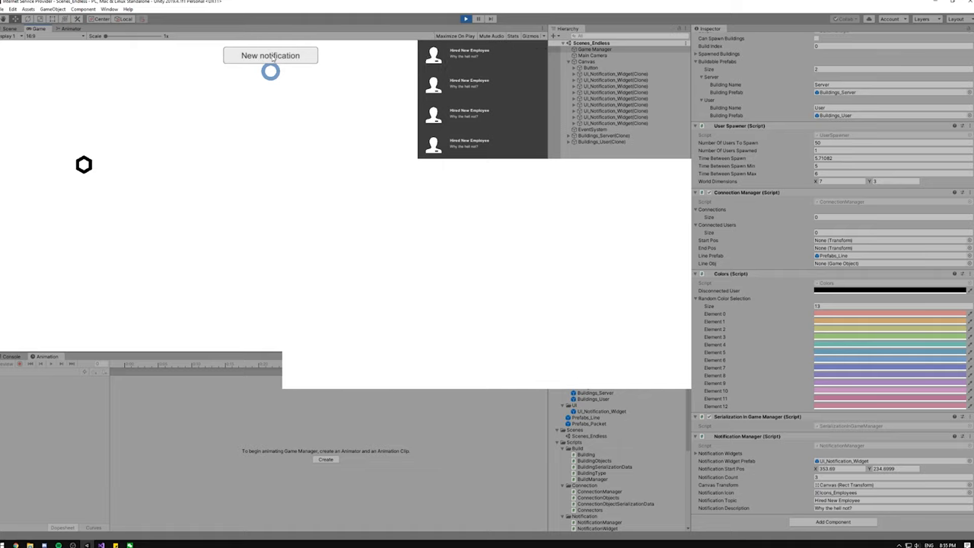
{"action": "left_click", "coordinate": [466, 19]}
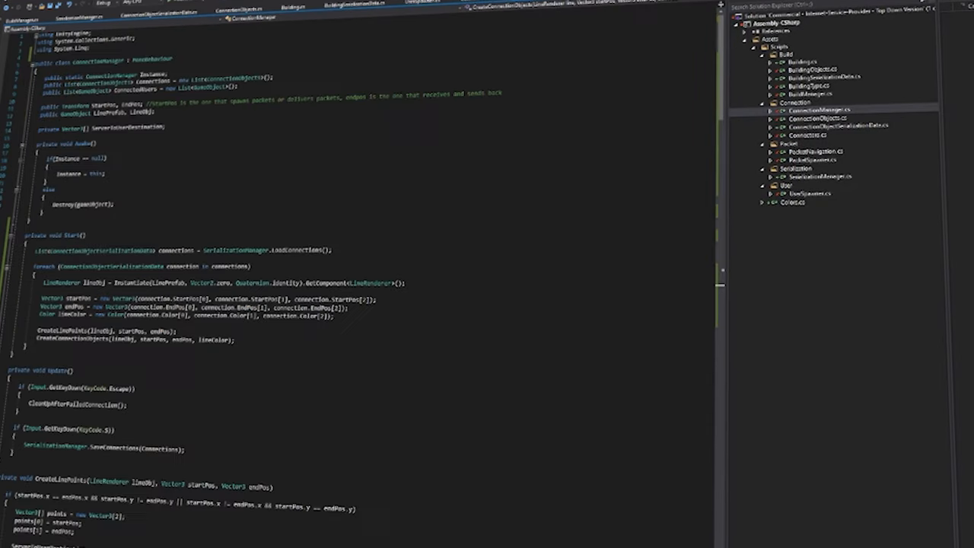
Add an if(connection) check in ConnectionManager's CreateLinePoints and inspect a spawned line clone in Unity.
{"action": "type", "text": "if(connection)"}
{"action": "type", "text": ", Vector3 midPos, bool loaded"}
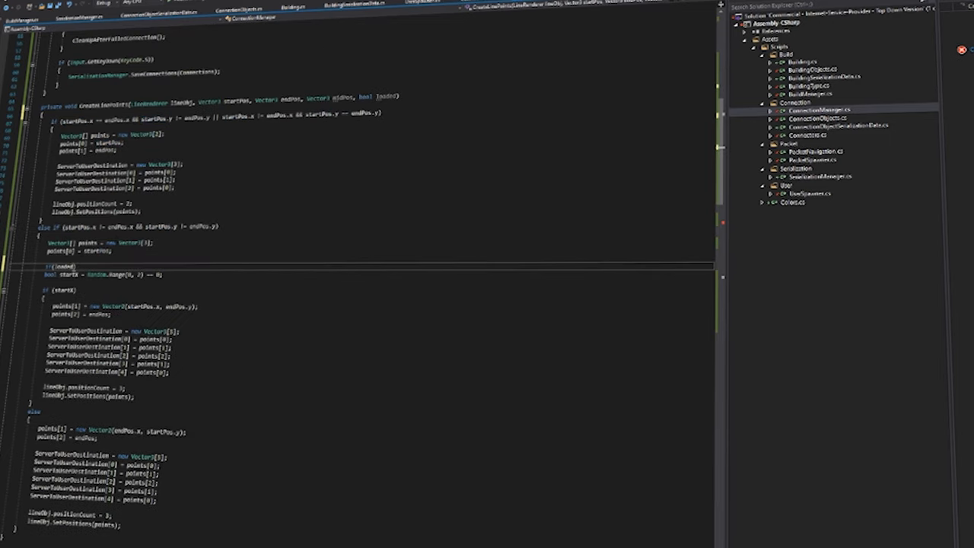
{"action": "scroll", "scroll_direction": "down", "scroll_amount": 3}
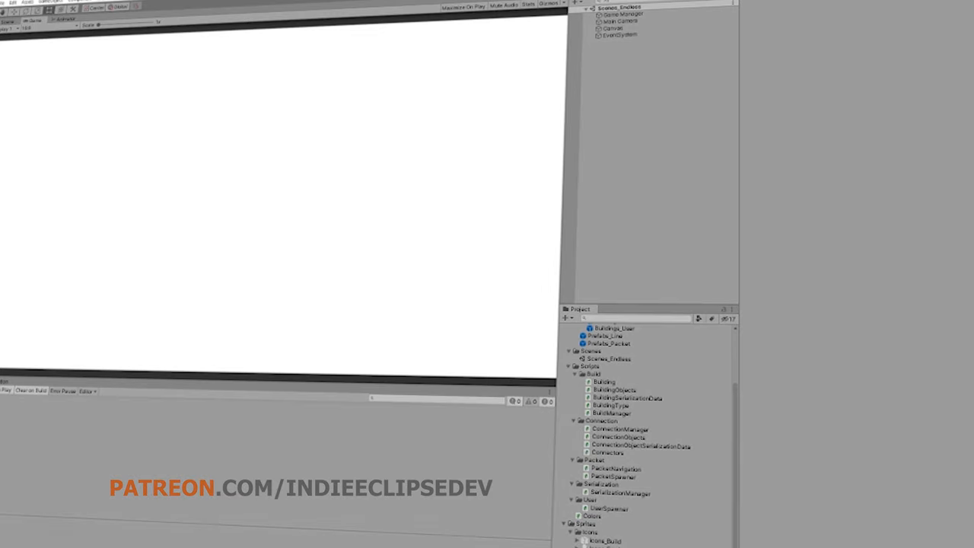
{"action": "left_click", "coordinate": [624, 68]}
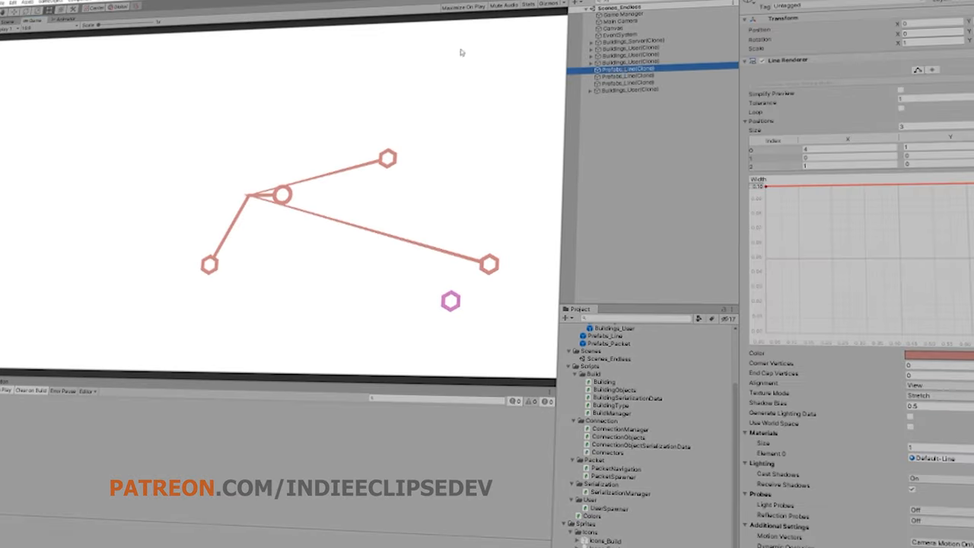